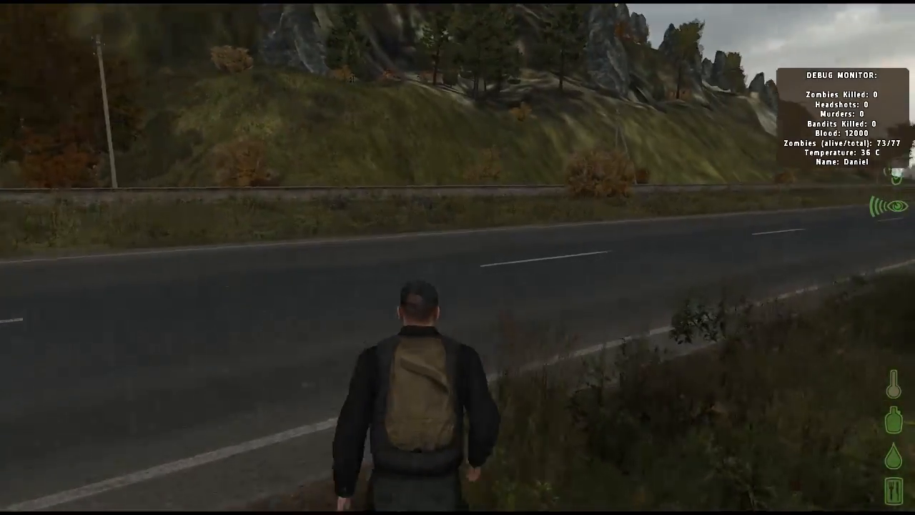
Start the survivor running forward down the middle of the paved road.
key("w")
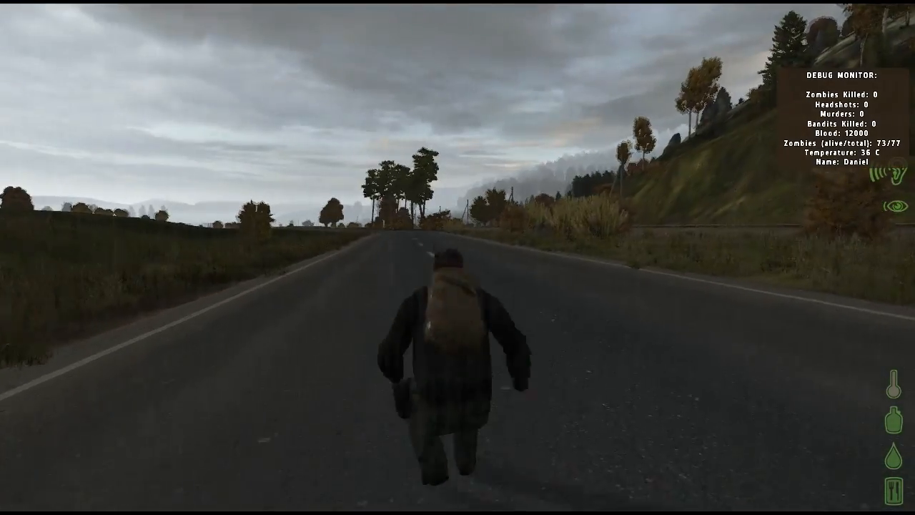
Pause the game and go through Options to Video Options.
key("Escape")
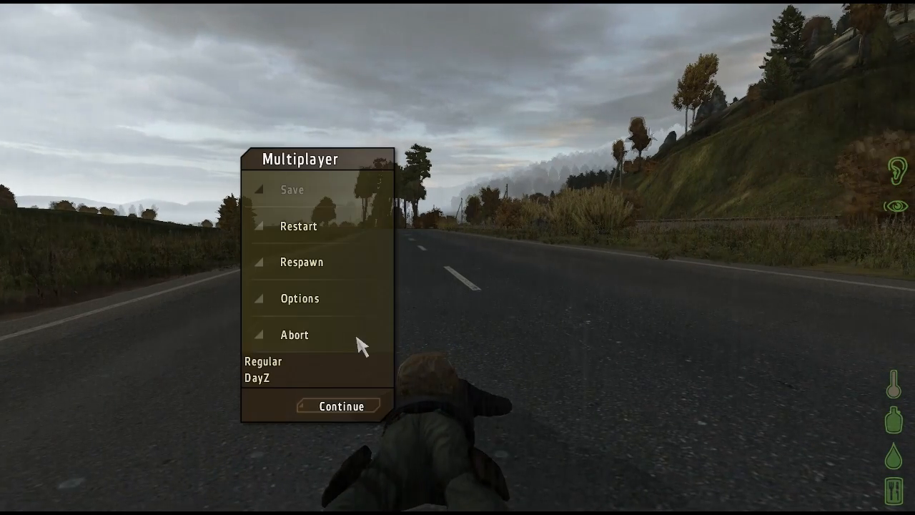
mouse_move(347, 311)
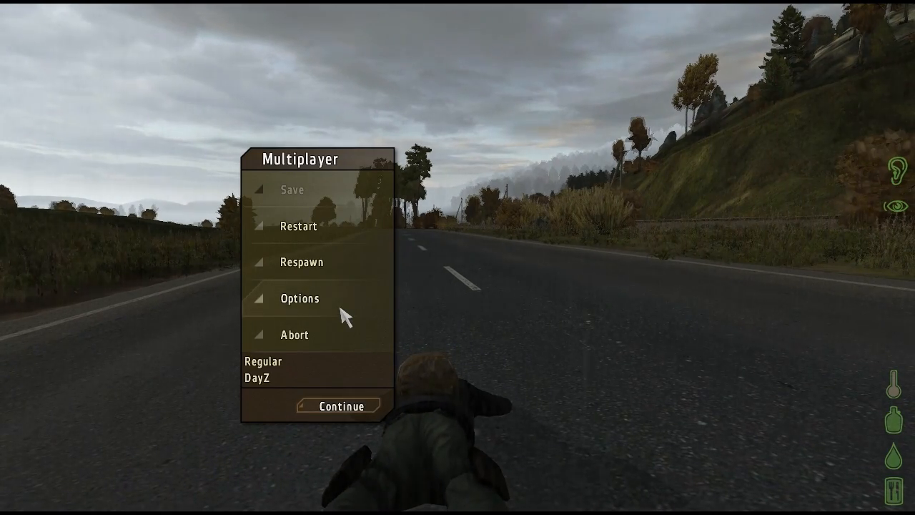
left_click(301, 298)
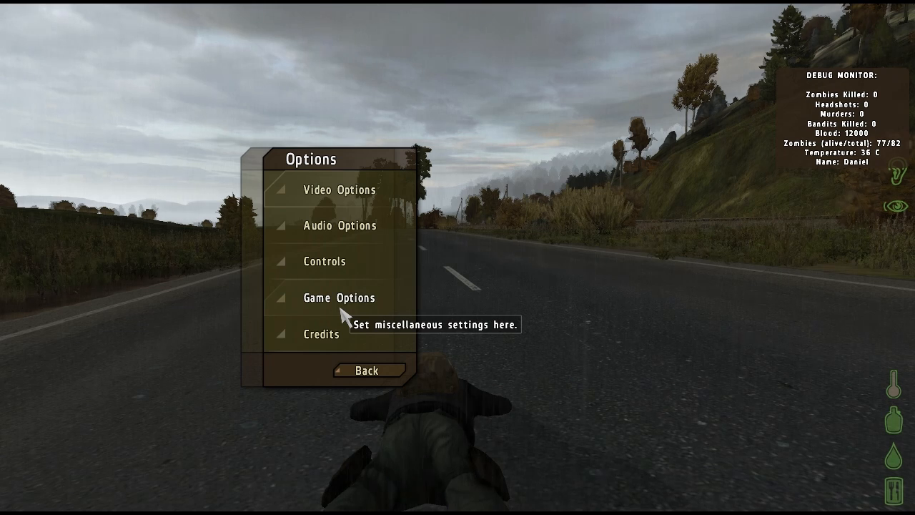
mouse_move(336, 190)
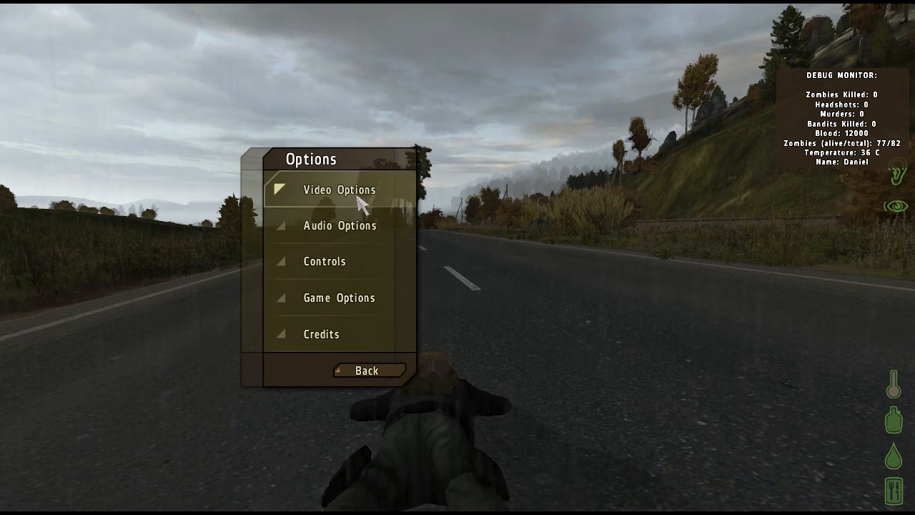
left_click(333, 190)
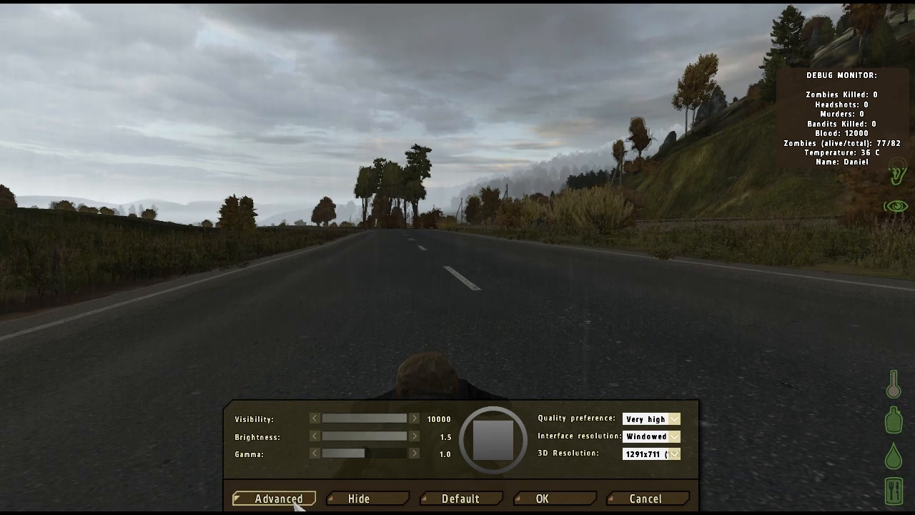
Show the Advanced video settings listing texture, shadow, HDR, antialiasing and postprocess values.
left_click(272, 497)
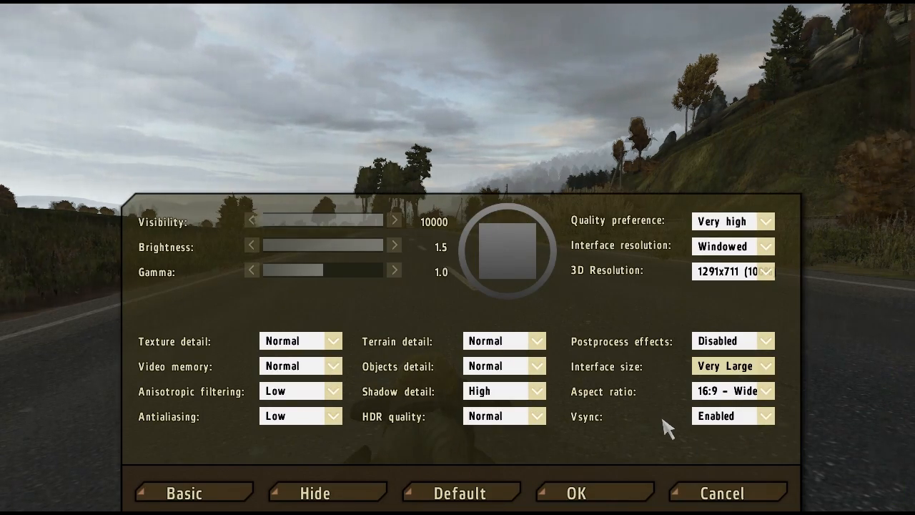
mouse_move(654, 401)
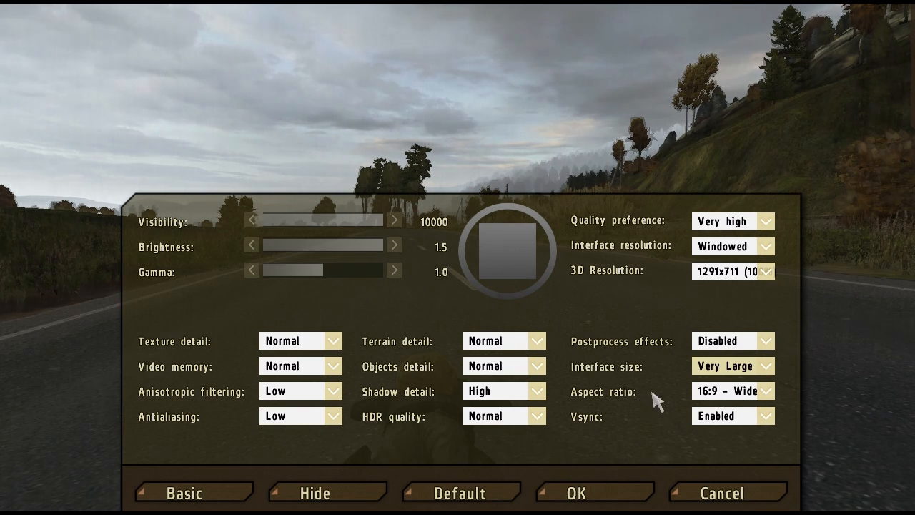
mouse_move(779, 286)
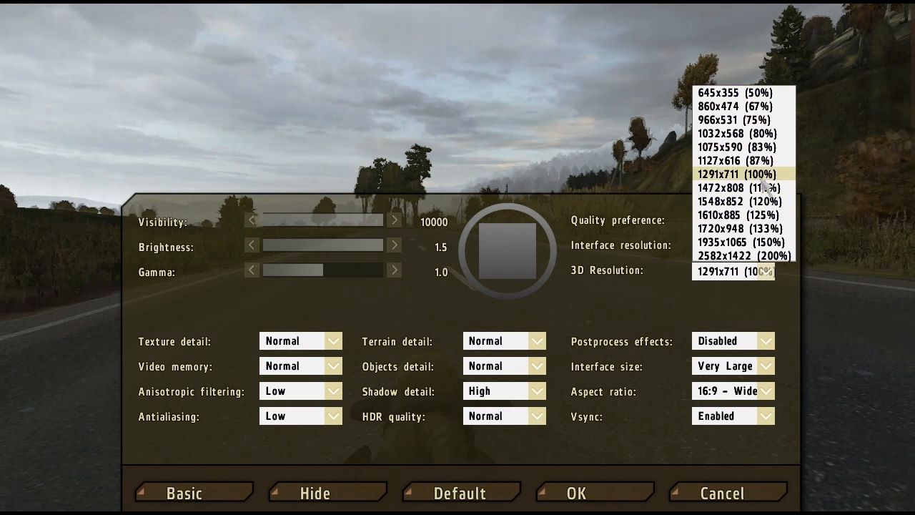
Keep 3D Resolution at 1291x711 (100%).
left_click(732, 174)
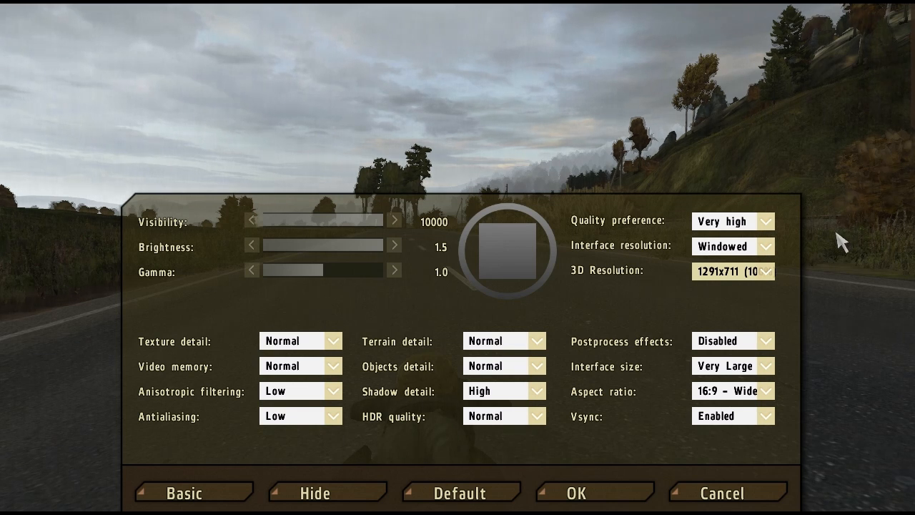
mouse_move(765, 350)
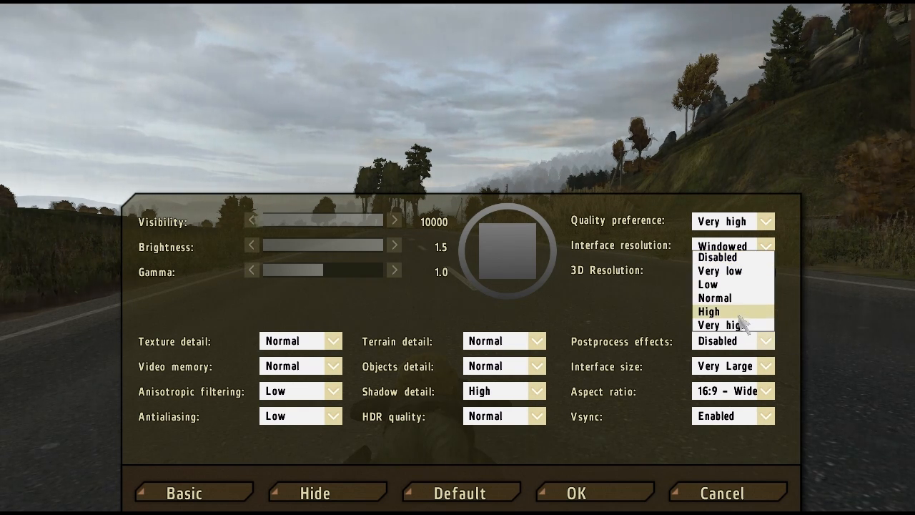
mouse_move(725, 257)
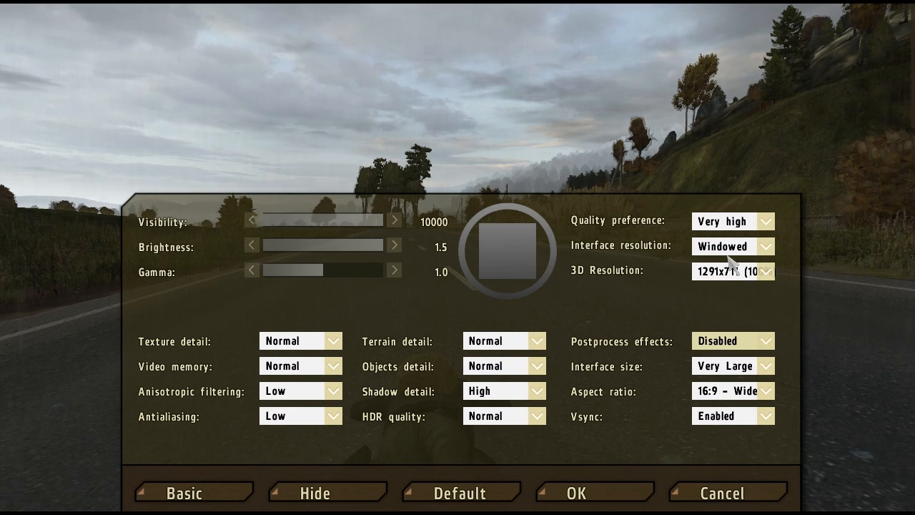
mouse_move(776, 346)
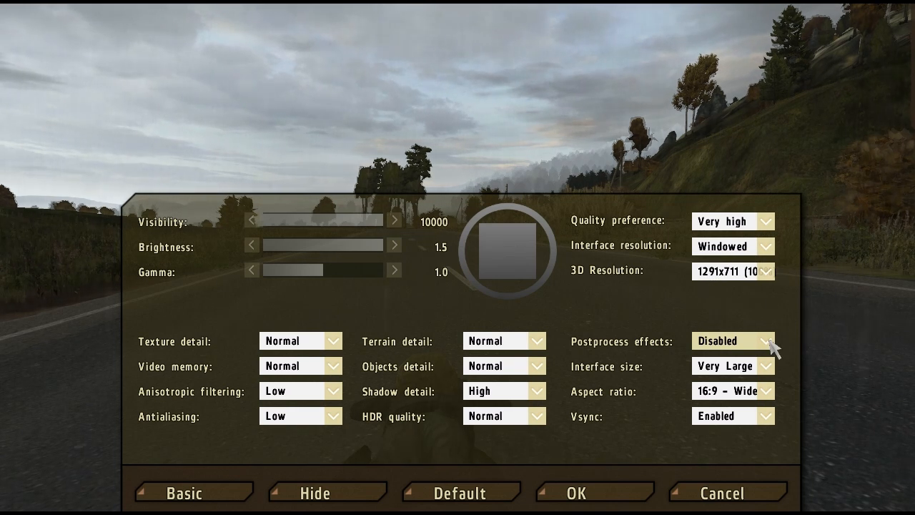
mouse_move(717, 377)
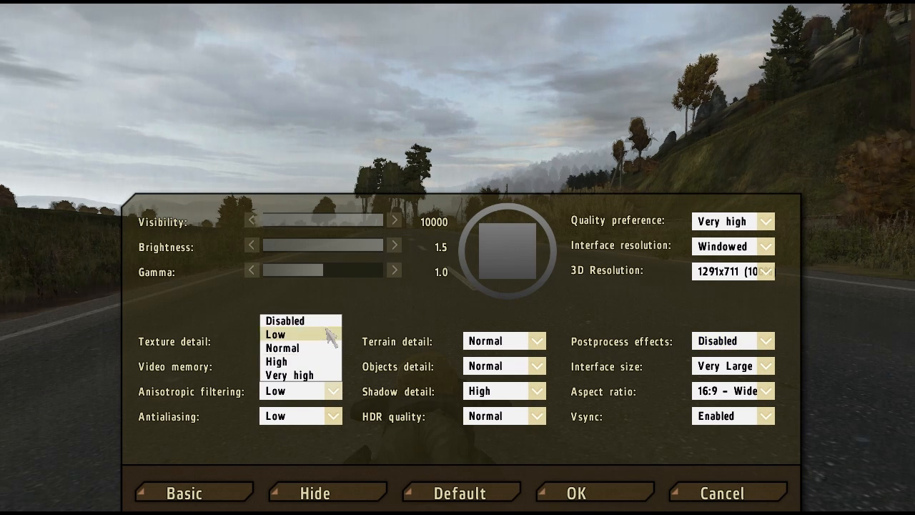
Keep Normal texture detail, Low antialiasing and Very Large interface size, then resume the game.
left_click(282, 347)
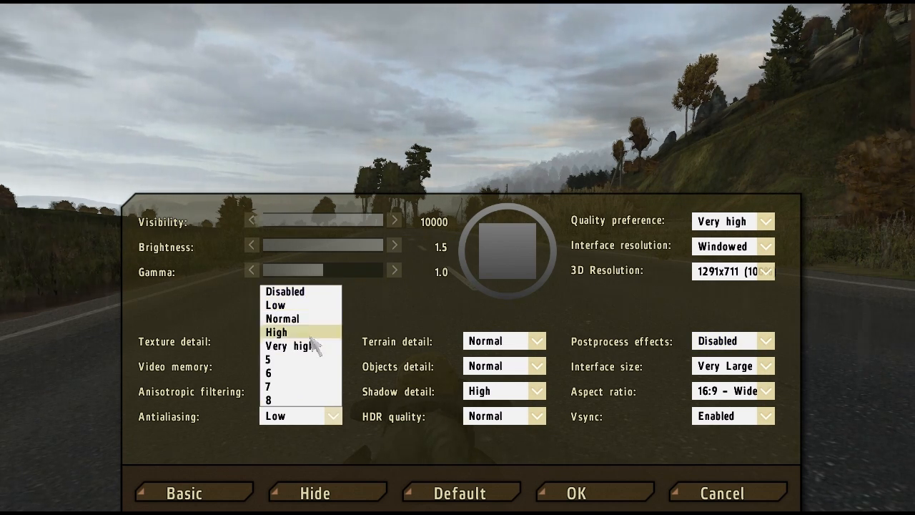
mouse_move(301, 306)
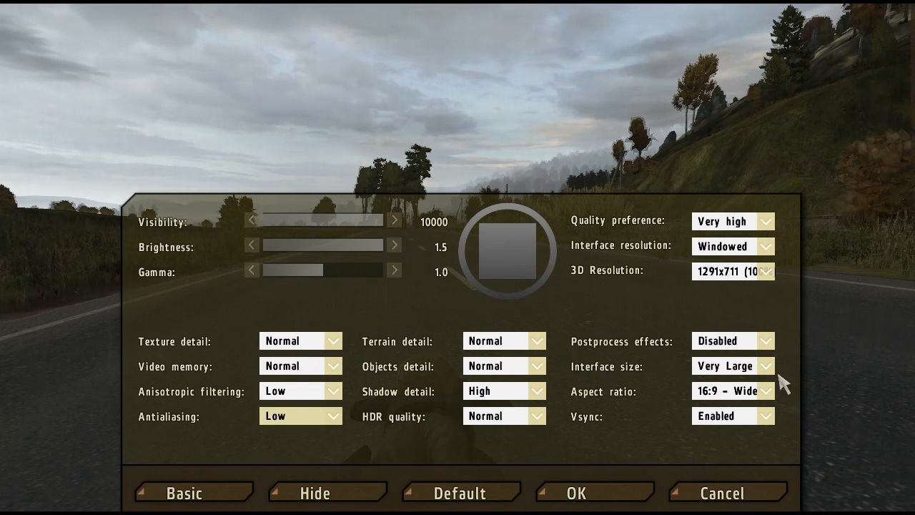
left_click(765, 366)
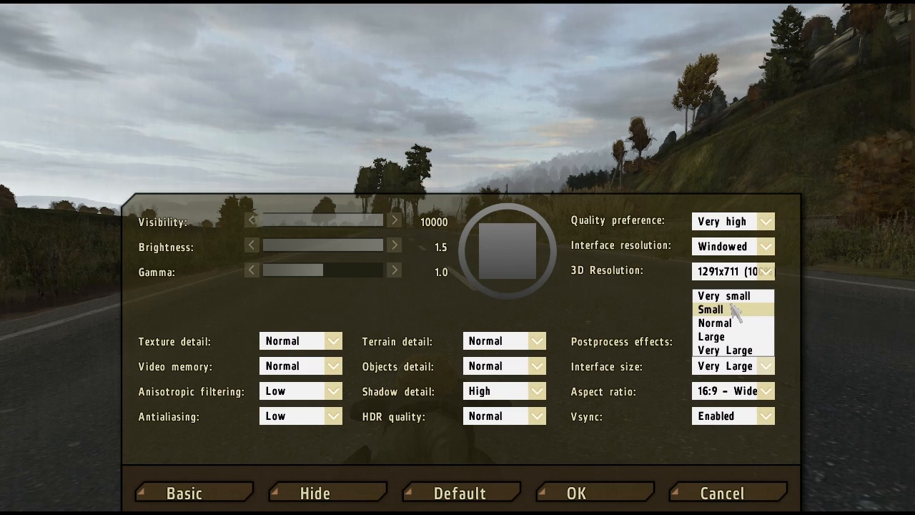
left_click(710, 309)
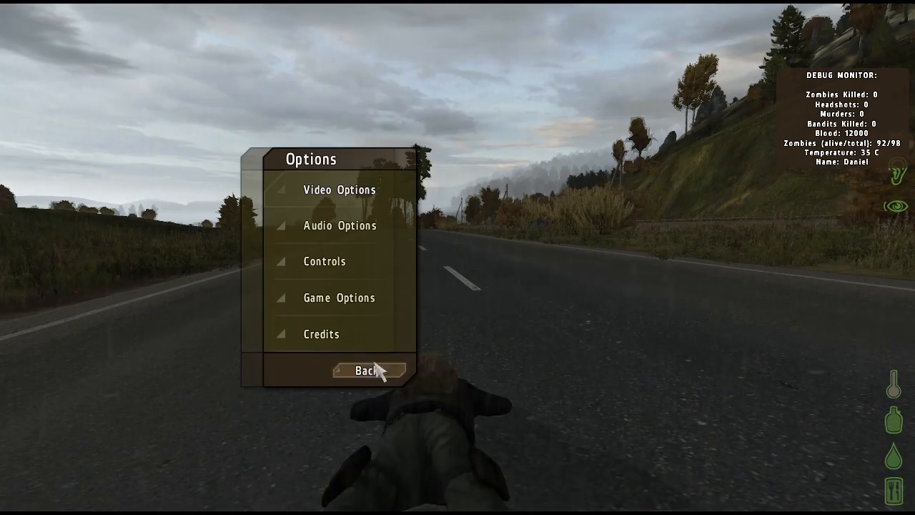
left_click(366, 371)
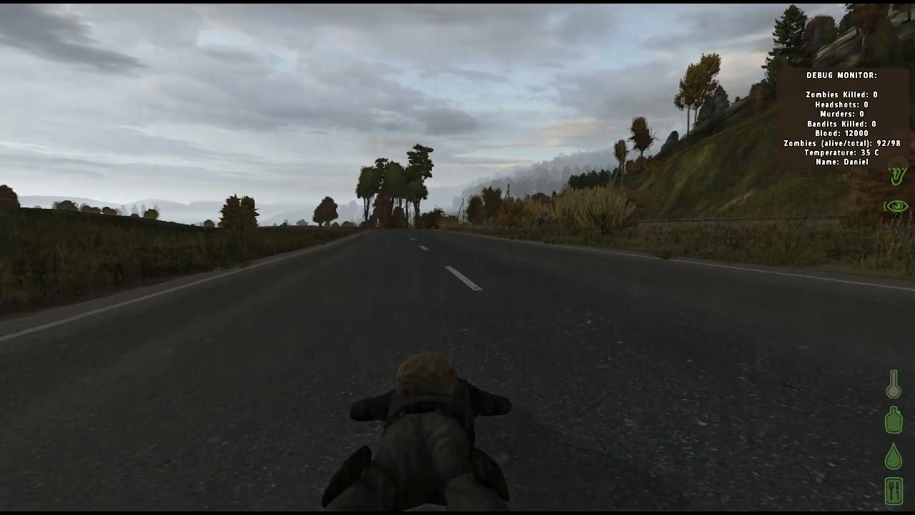